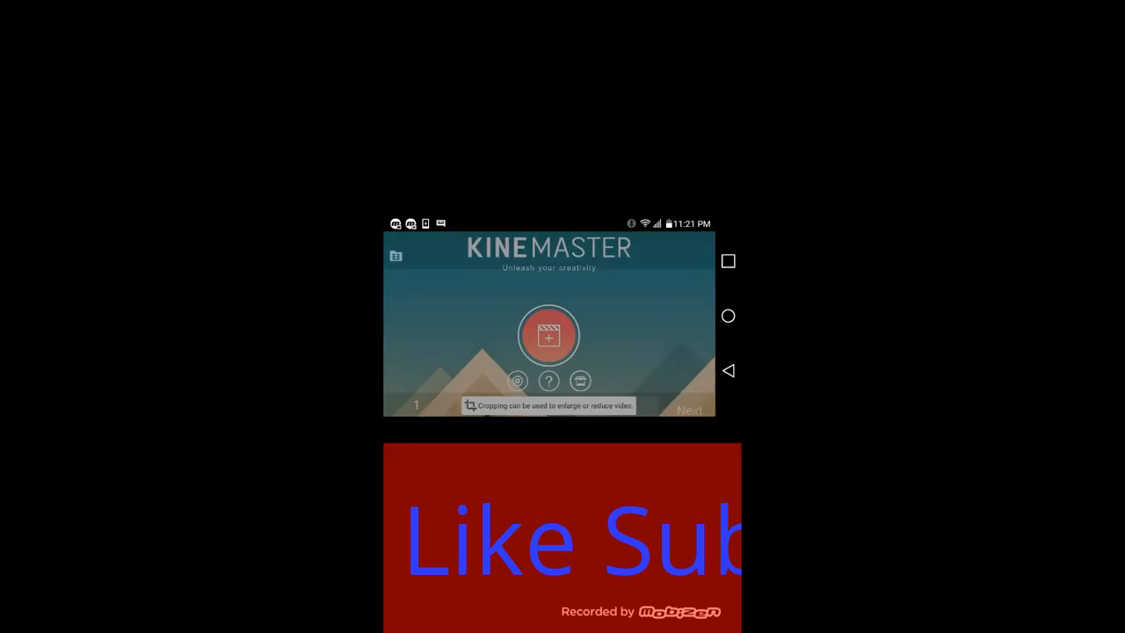
- Start a new project from the Mobizen clip and apply the On-Stage theme, landing in the editor
{"action": "left_click", "coordinate": [548, 336]}
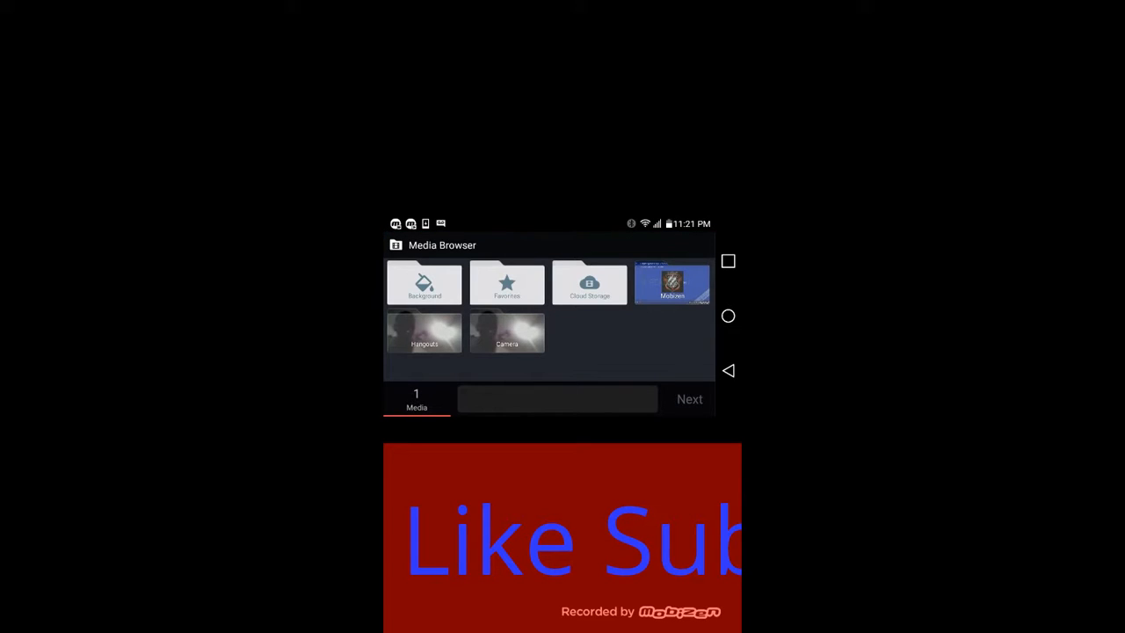
{"action": "left_click", "coordinate": [672, 283]}
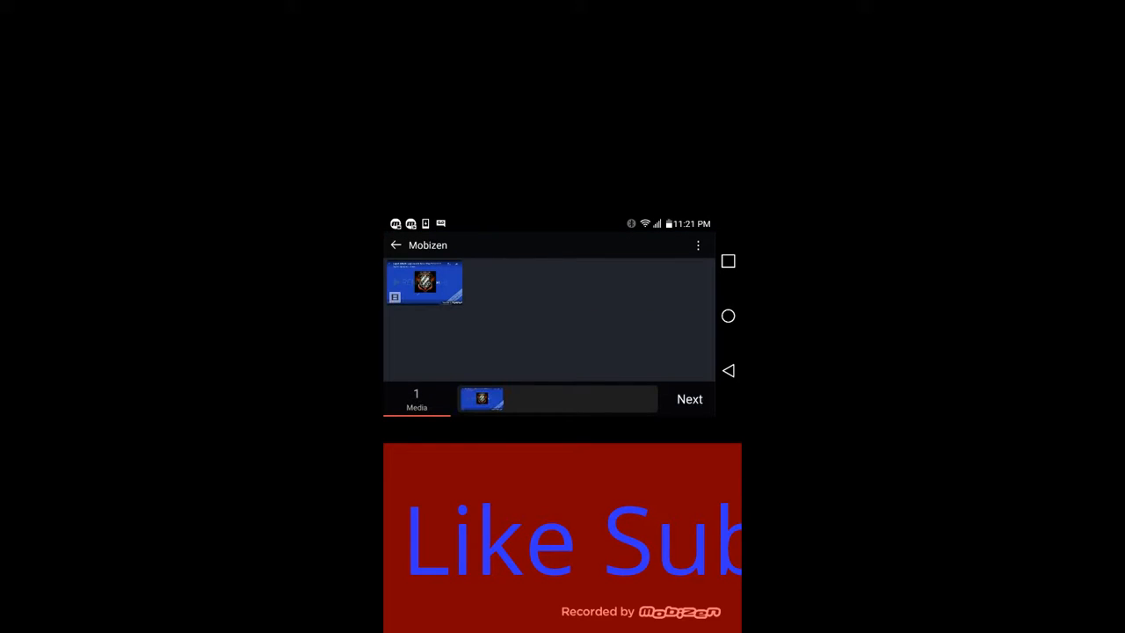
{"action": "left_click", "coordinate": [689, 399]}
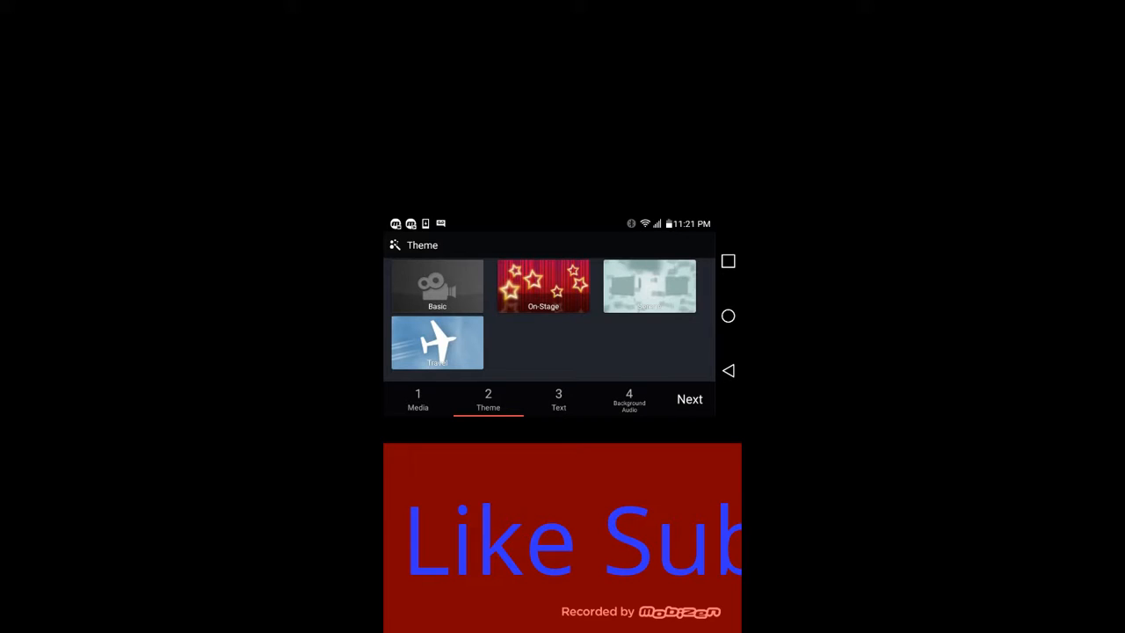
{"action": "left_click", "coordinate": [543, 284]}
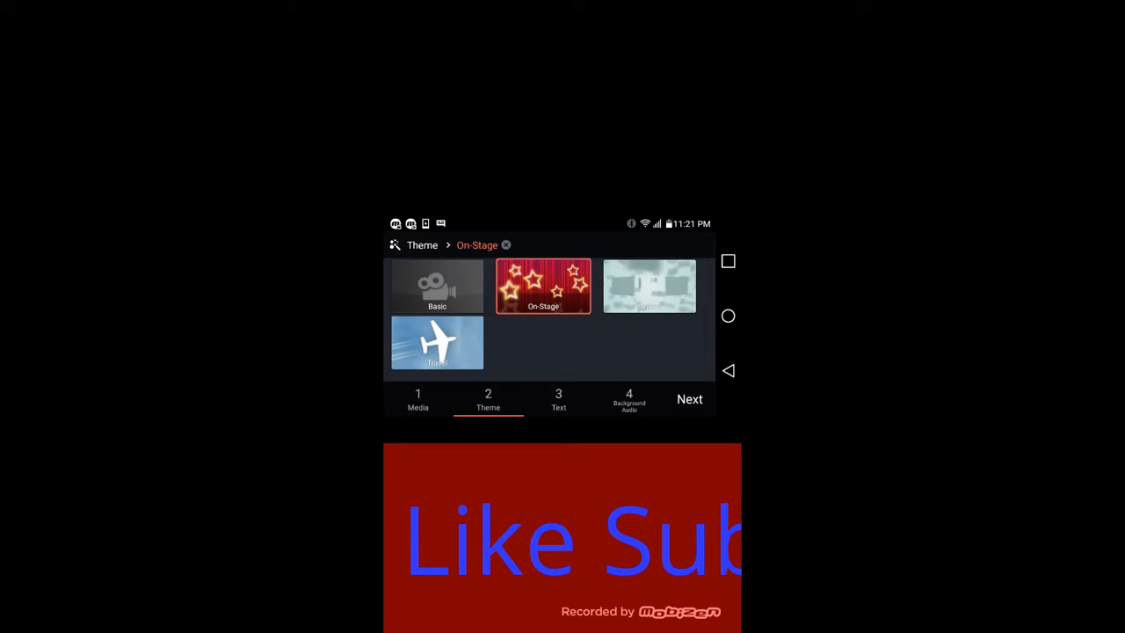
{"action": "left_click", "coordinate": [630, 399]}
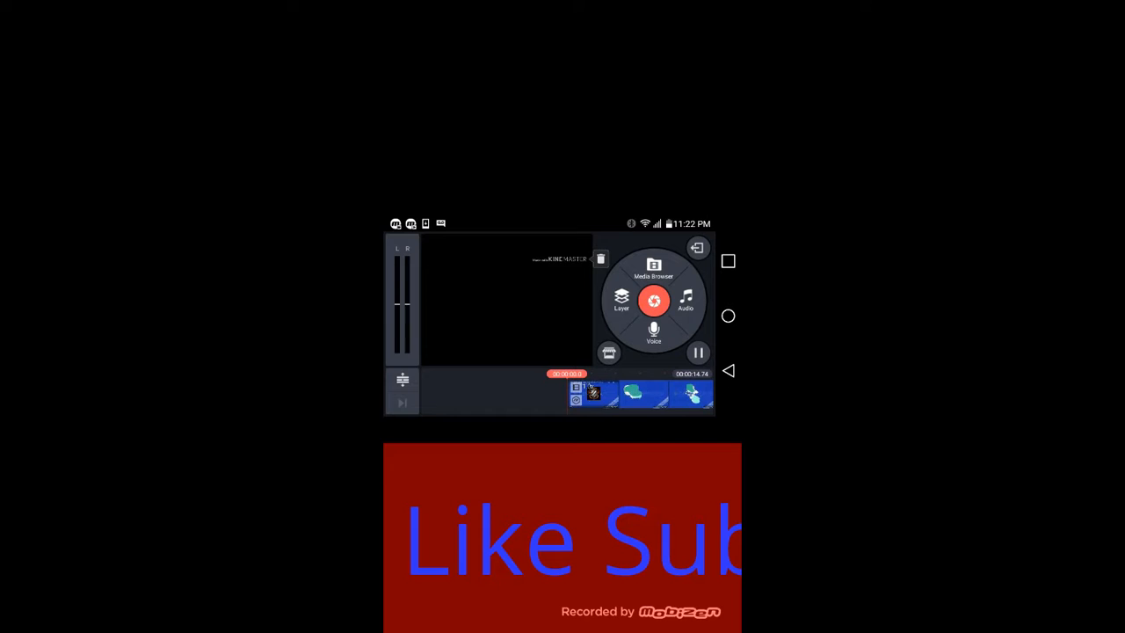
- Exit the editor so the new project appears saved in the home-screen project list
{"action": "left_click", "coordinate": [654, 300]}
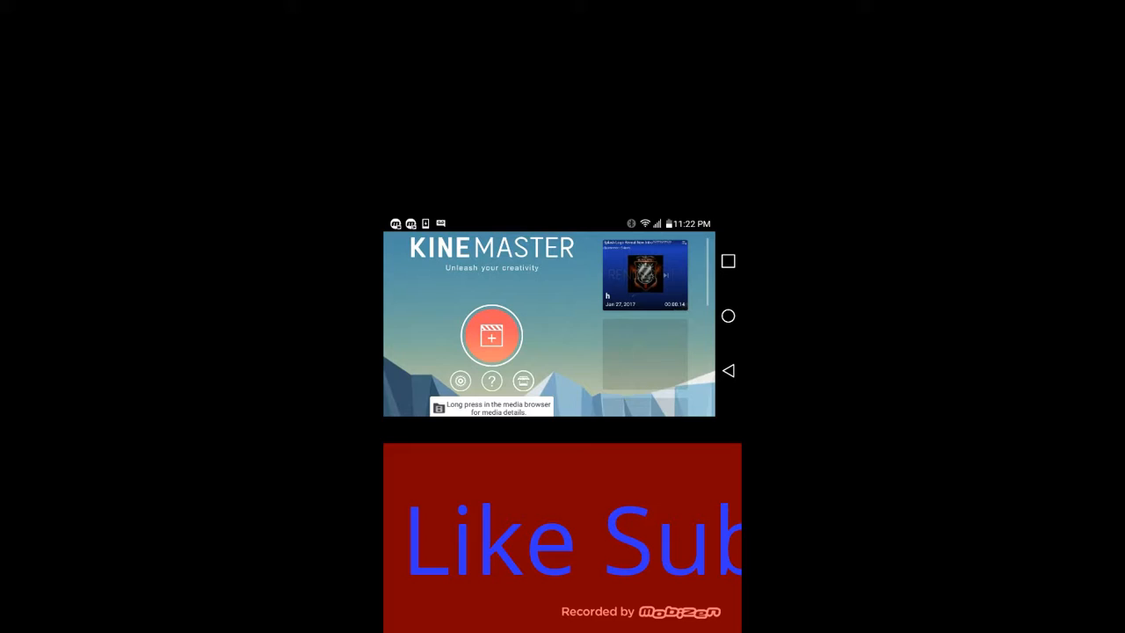
- Show the saved project's details and bring up the rename prompt for its name
{"action": "left_click", "coordinate": [643, 274]}
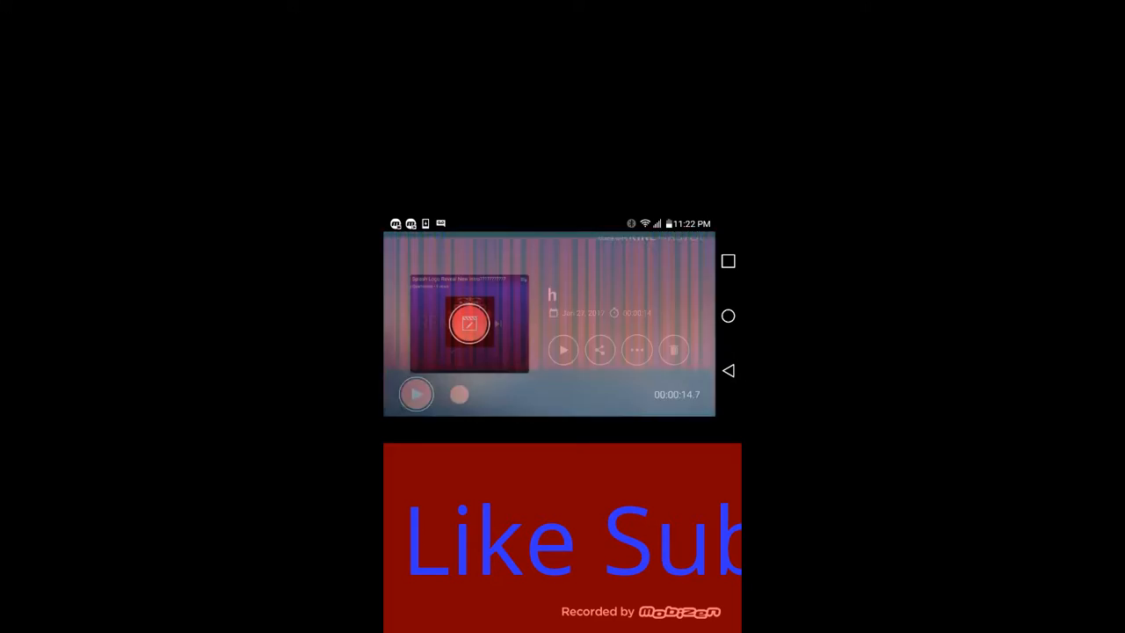
{"action": "left_click", "coordinate": [636, 350]}
{"action": "type", "text": "Unt"}
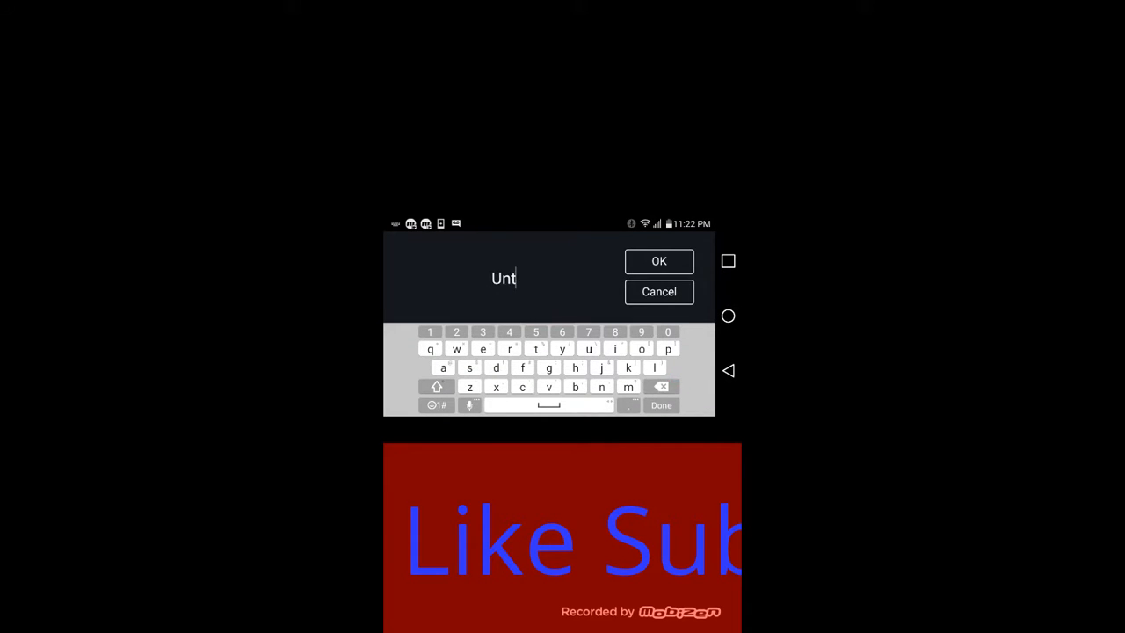
- Start a new project with the webcam clip from the Hangouts folder, open in the editor
{"action": "left_click", "coordinate": [657, 260]}
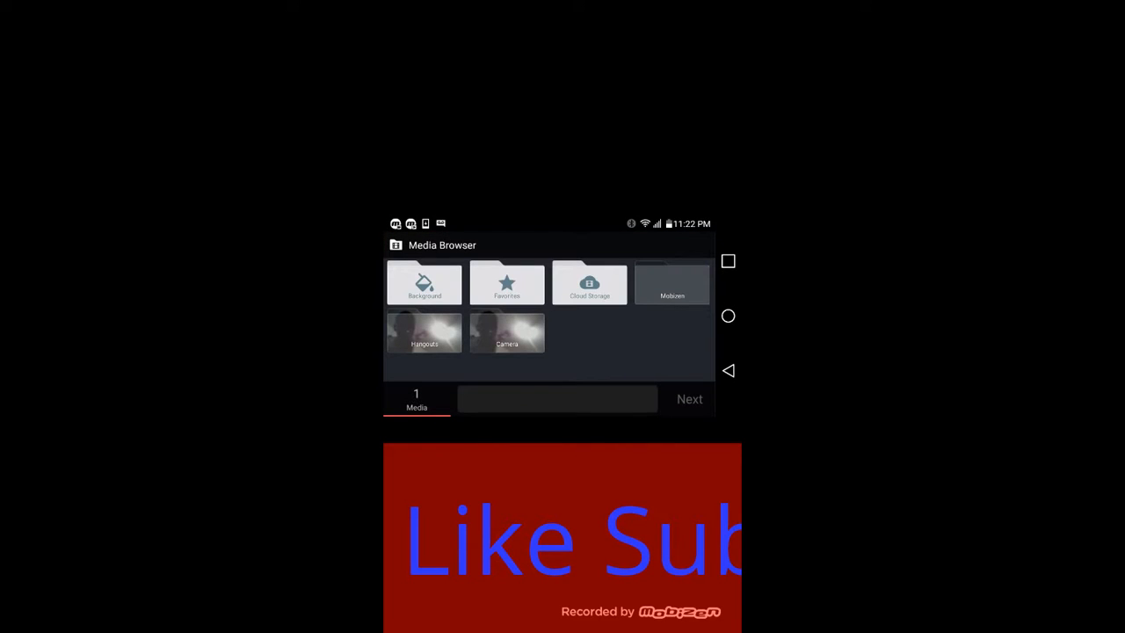
{"action": "left_click", "coordinate": [424, 332]}
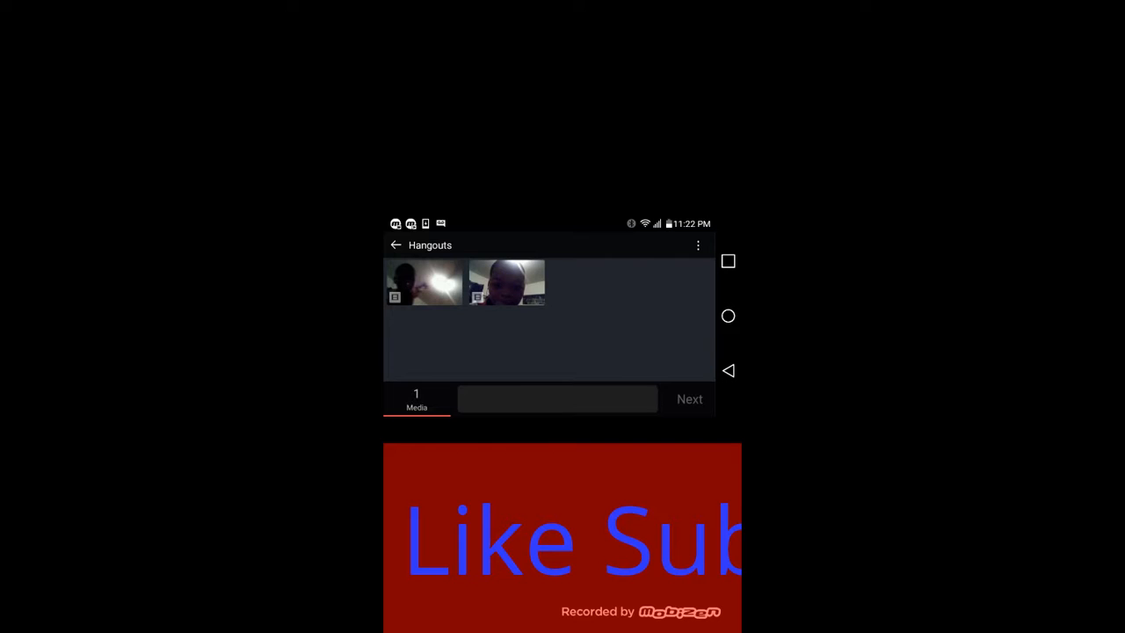
{"action": "left_click", "coordinate": [422, 281]}
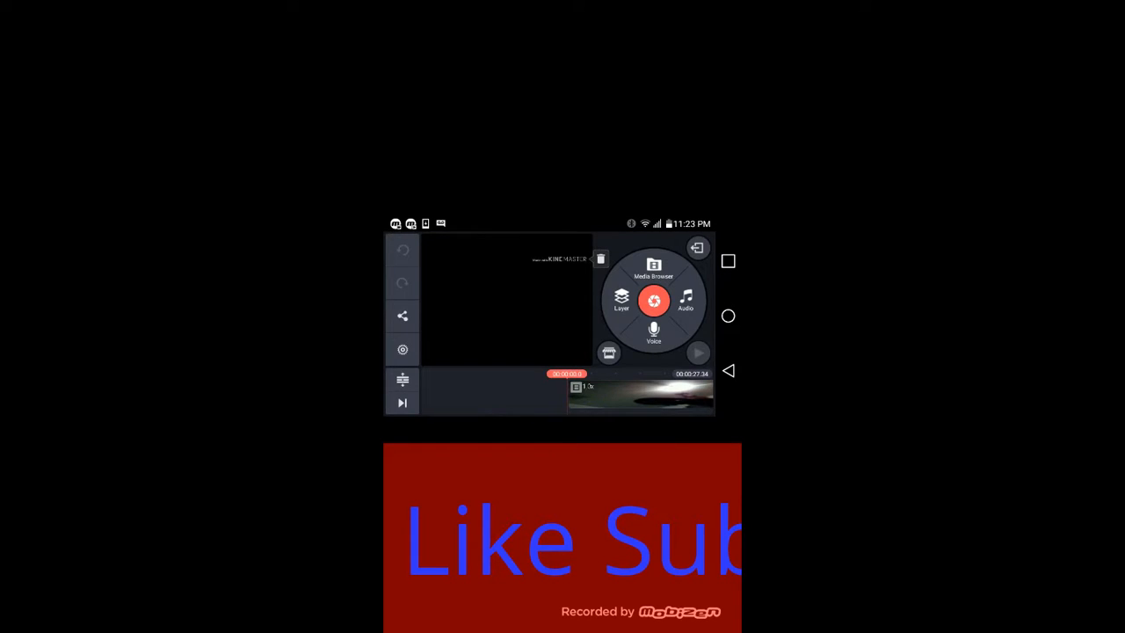
- Preview the webcam clip, then exit the project back to the home screen
{"action": "left_click", "coordinate": [640, 398]}
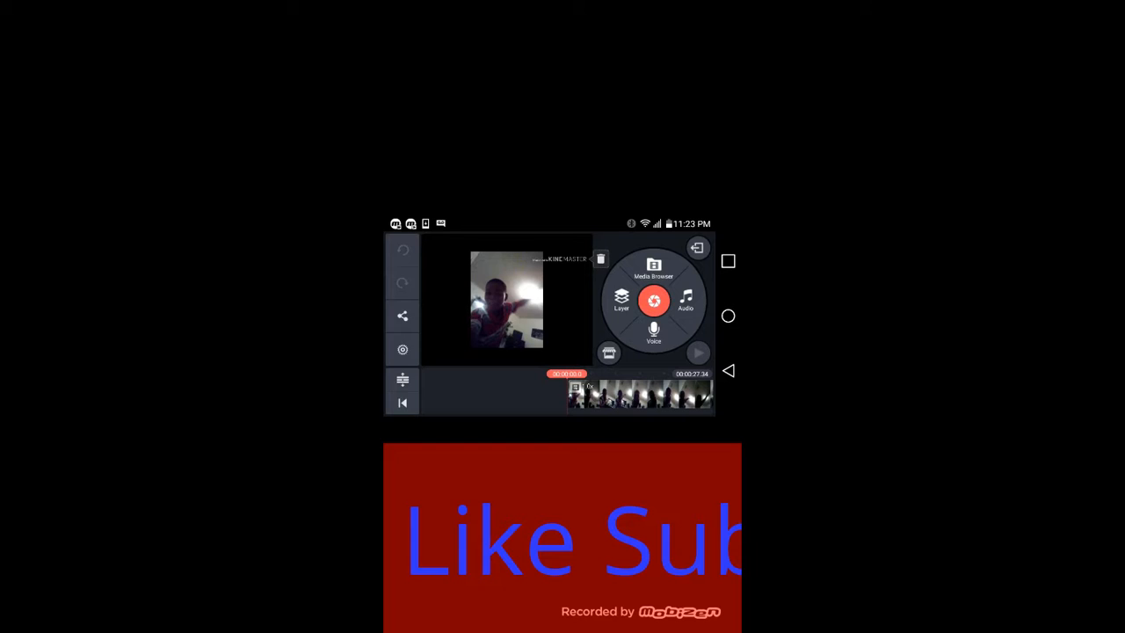
{"action": "left_click", "coordinate": [698, 351]}
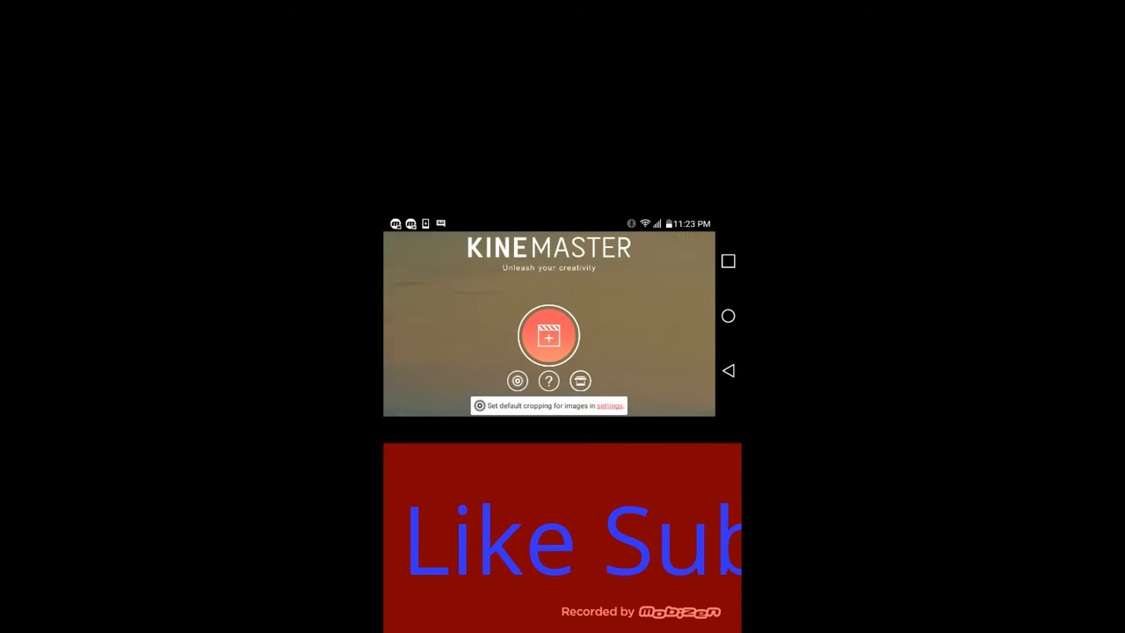
- Begin another project from the Hangouts webcam clip and advance past the theme to the Text step
{"action": "left_click", "coordinate": [549, 334]}
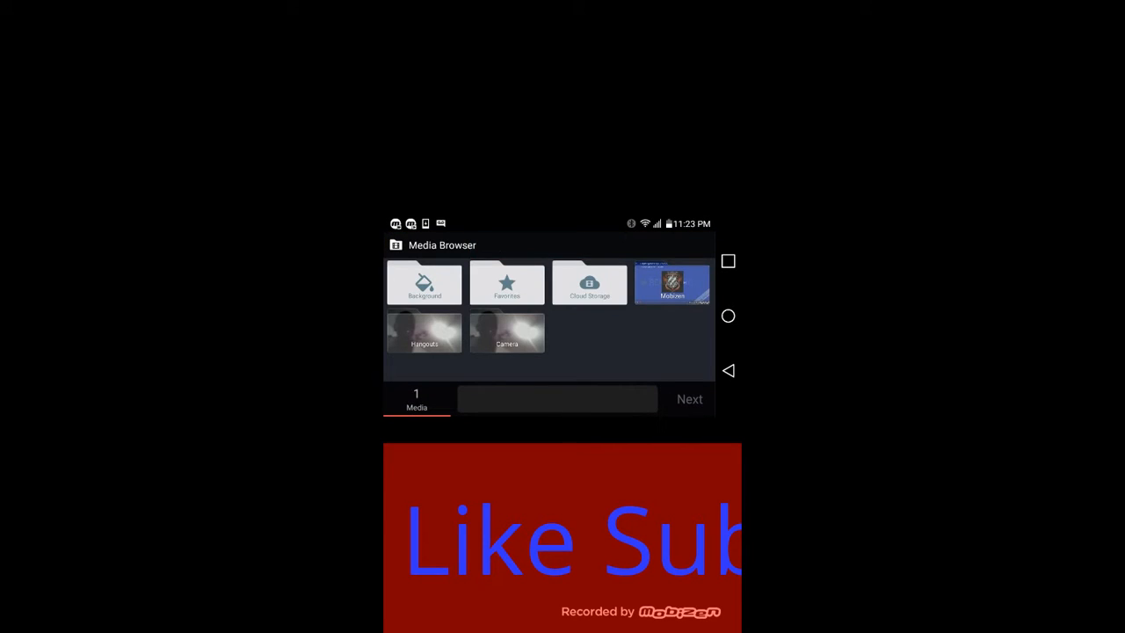
{"action": "left_click", "coordinate": [424, 332]}
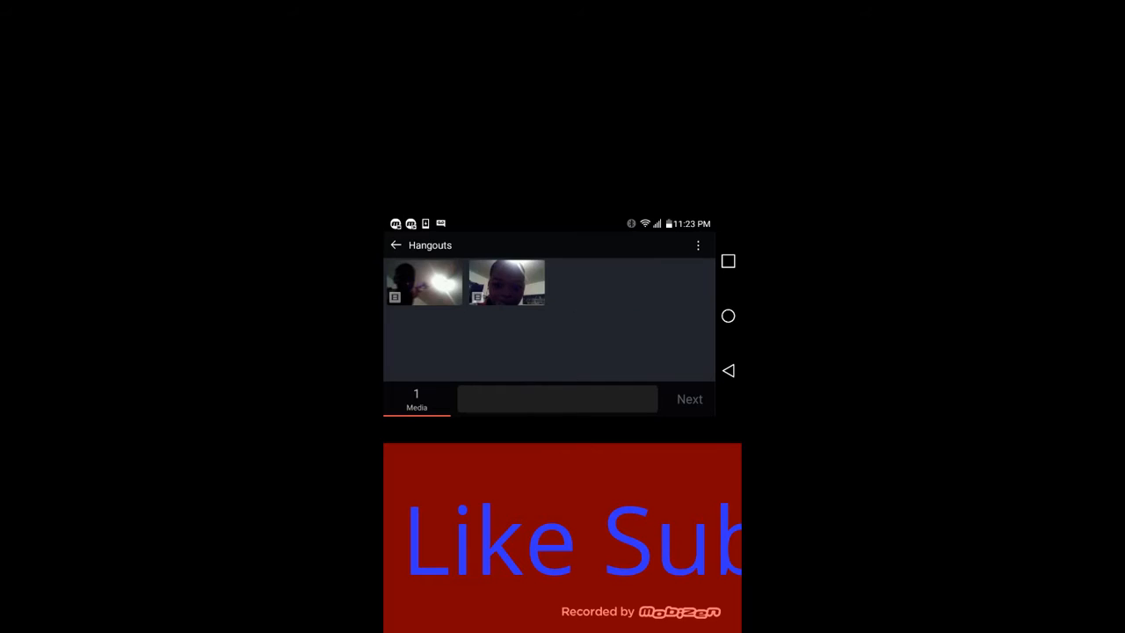
{"action": "left_click", "coordinate": [689, 399]}
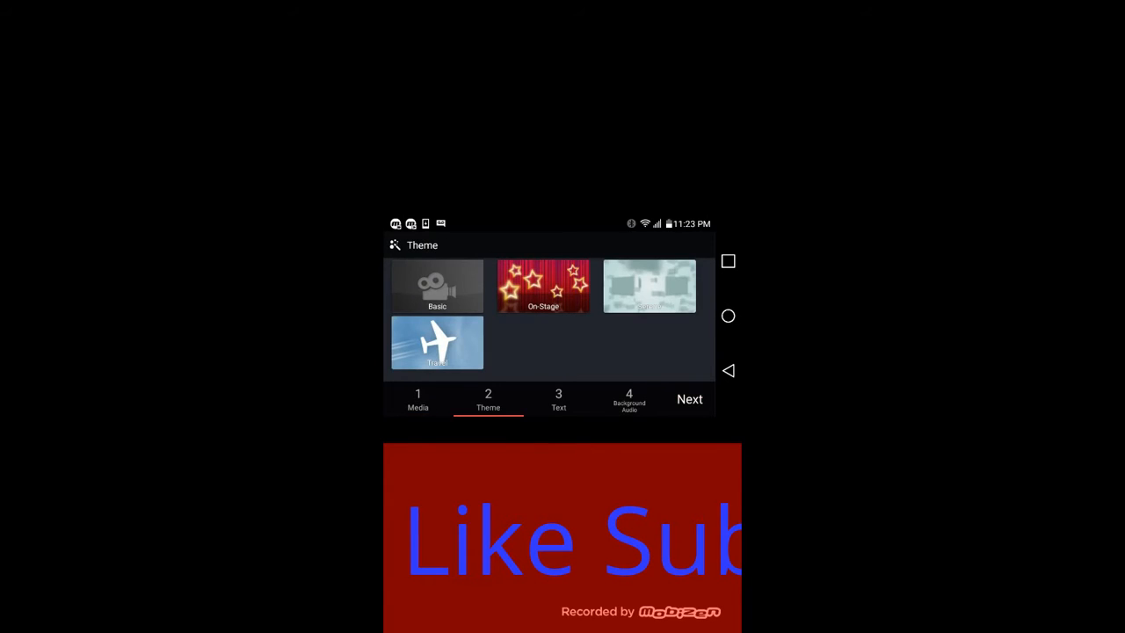
{"action": "left_click", "coordinate": [559, 399]}
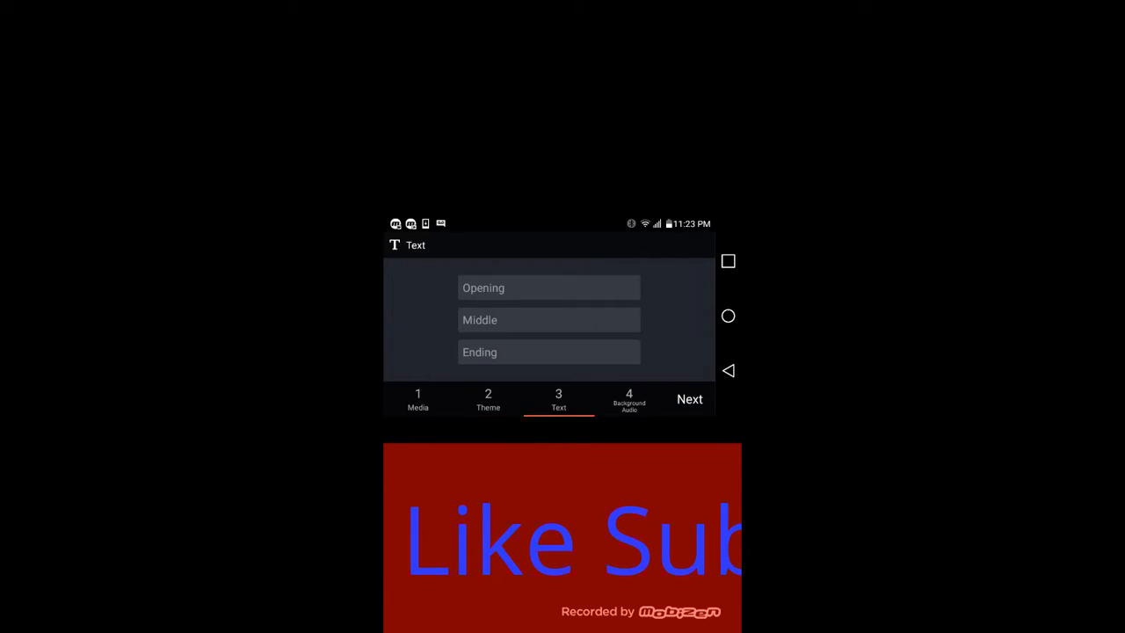
- Add Blac Youngsta Catch A Body Slowed Down-1 as background music instead of Drug Lord, then finish into the editor
{"action": "left_click", "coordinate": [629, 399]}
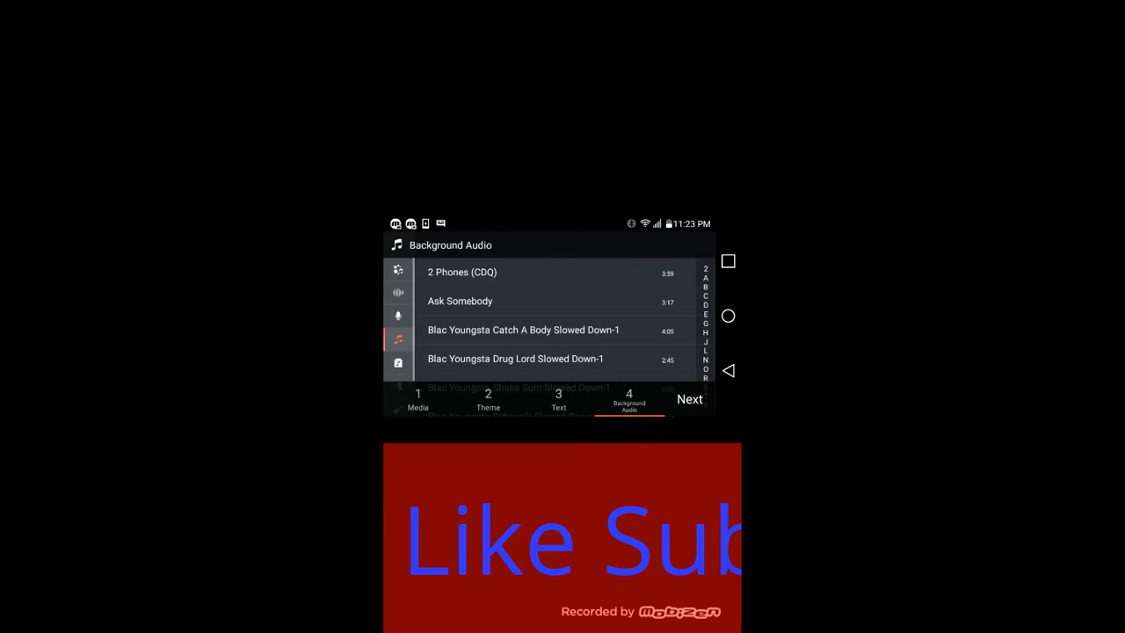
{"action": "left_click", "coordinate": [517, 359]}
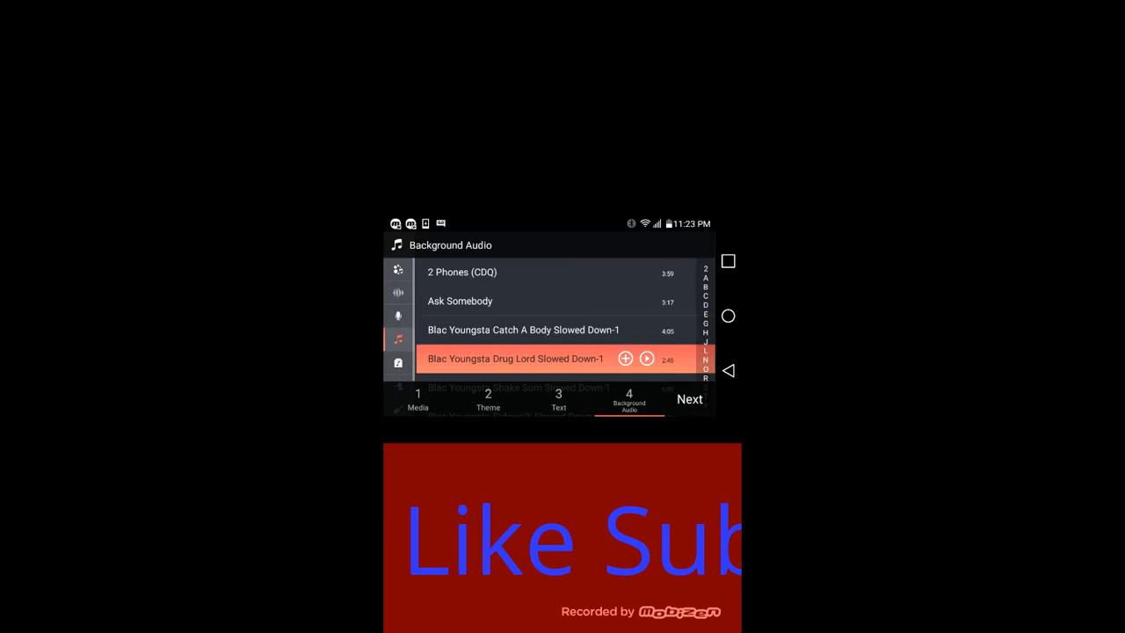
{"action": "left_click", "coordinate": [524, 331]}
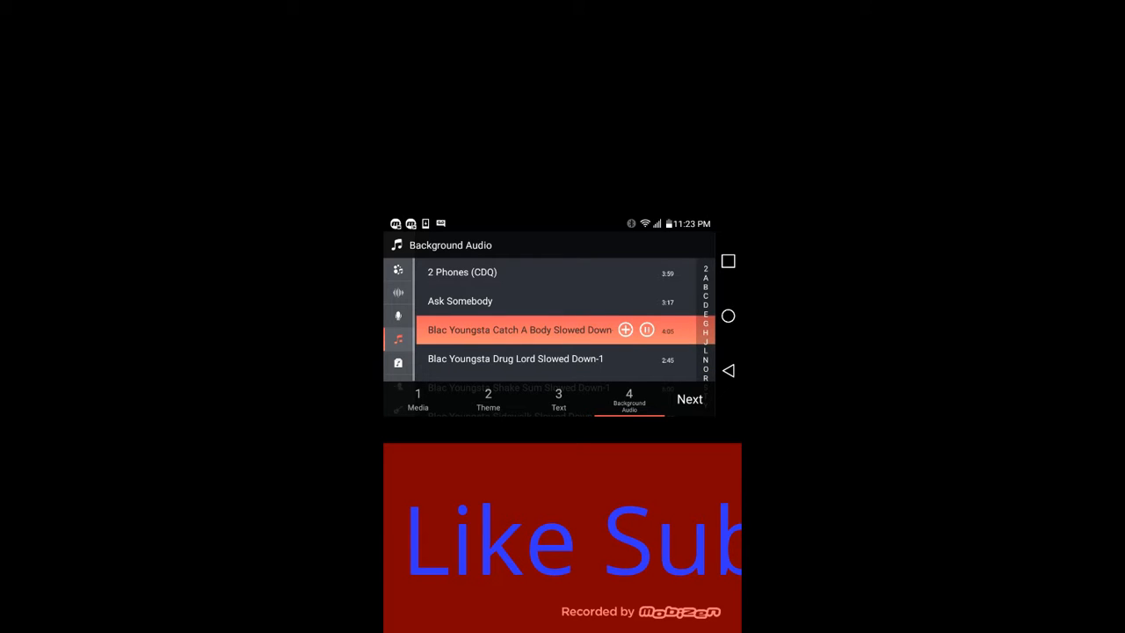
{"action": "left_click", "coordinate": [647, 330]}
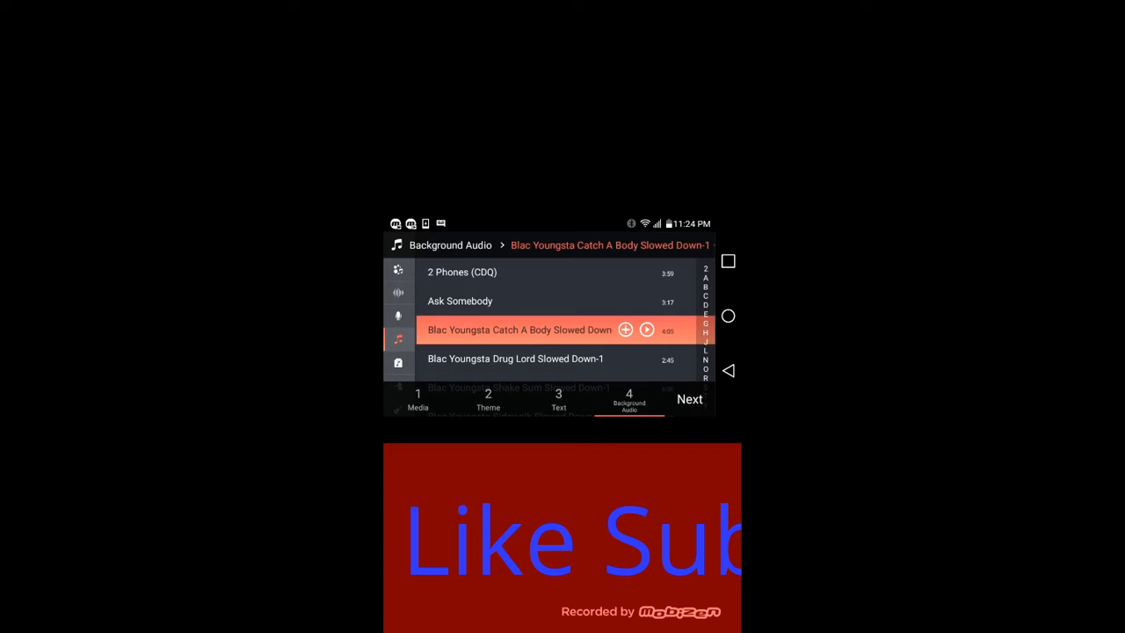
{"action": "left_click", "coordinate": [460, 301]}
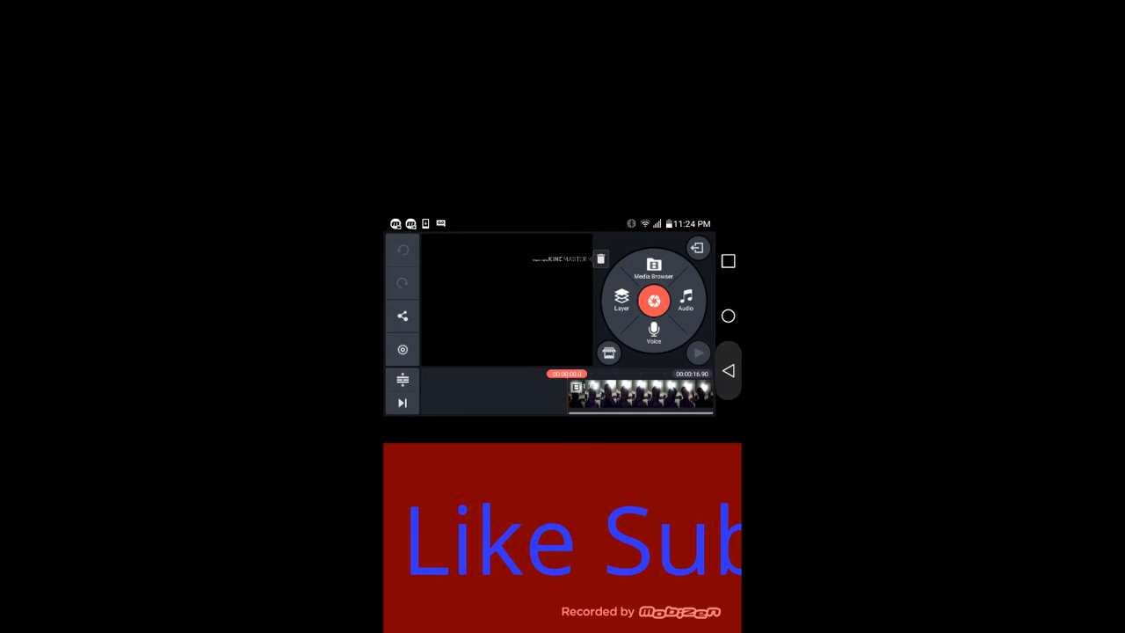
- Play the finished project, pause, rewind to the start and replay the webcam footage to the end
{"action": "left_click", "coordinate": [696, 248]}
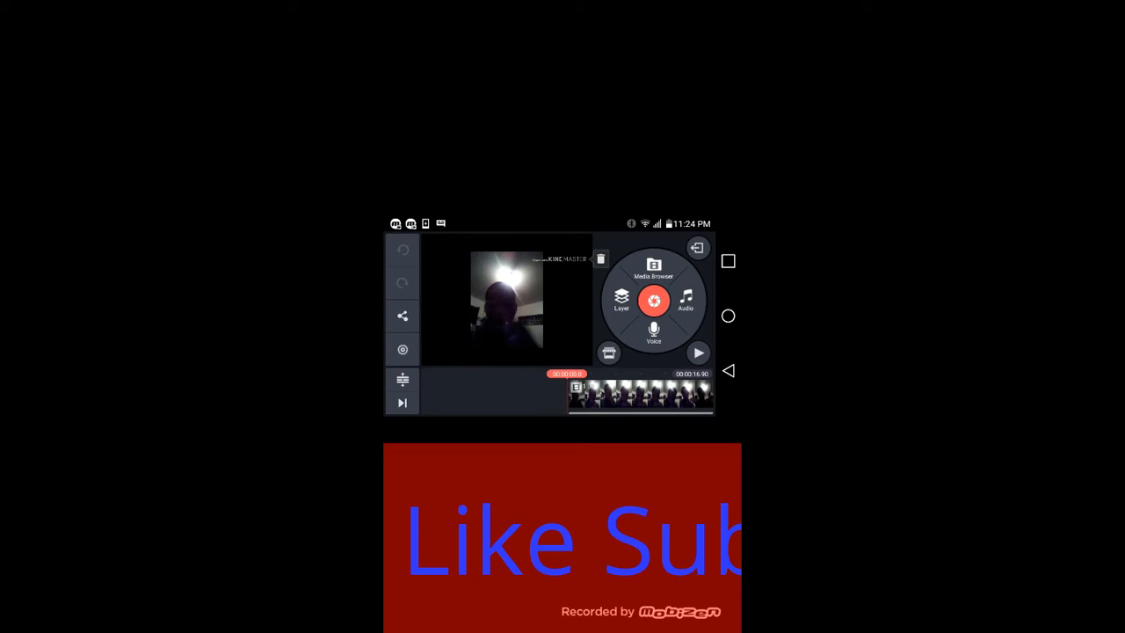
{"action": "left_click", "coordinate": [698, 352]}
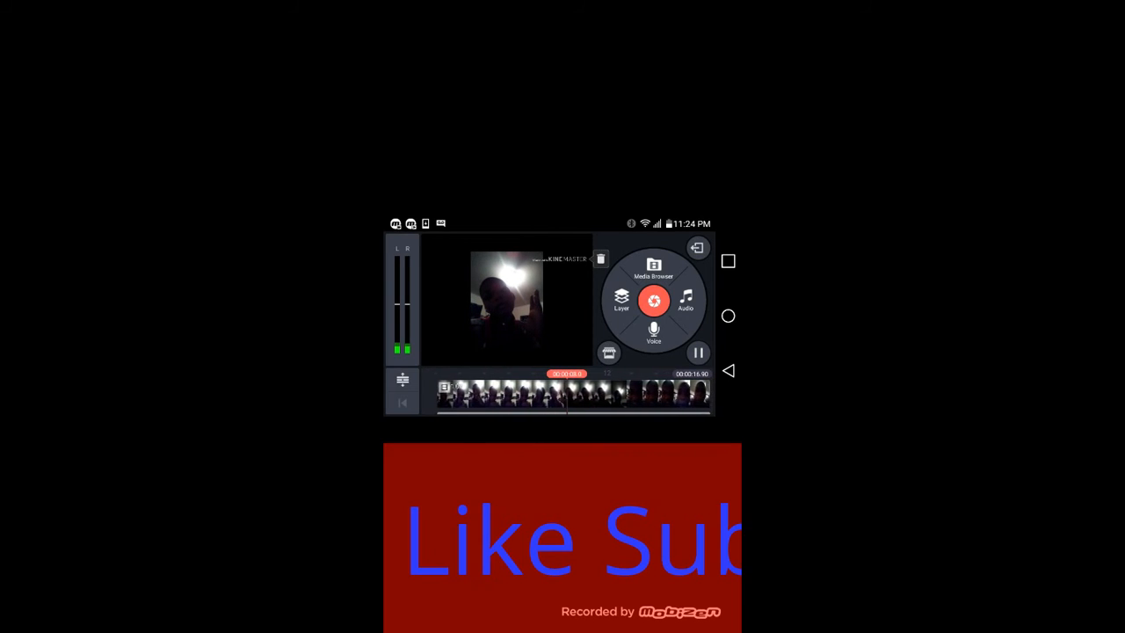
{"action": "left_click", "coordinate": [686, 299]}
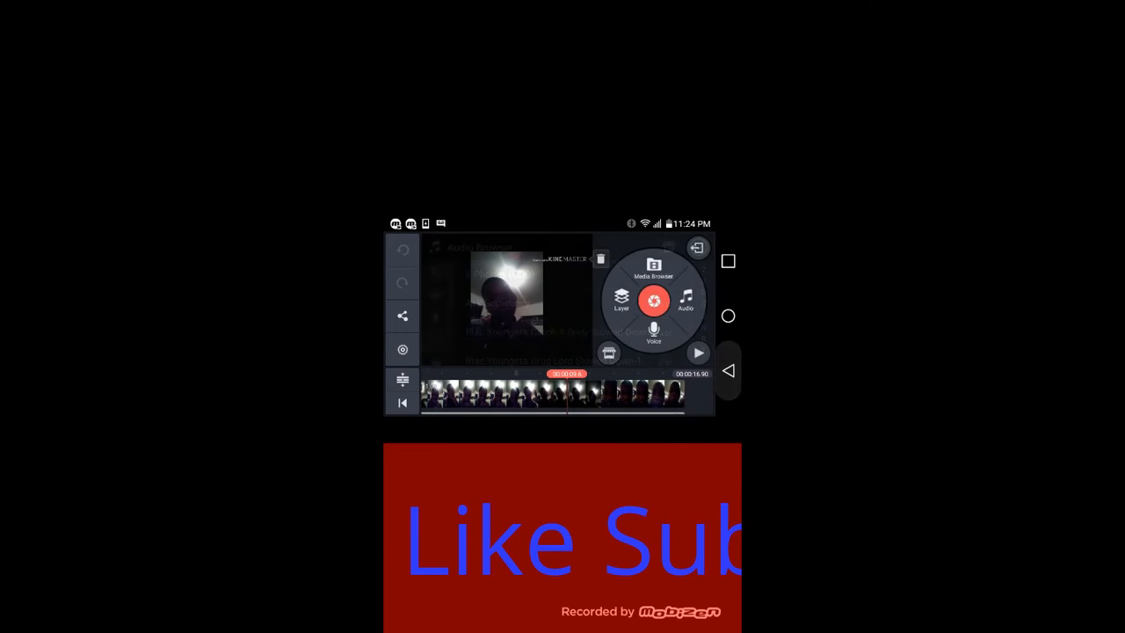
{"action": "left_click", "coordinate": [696, 353]}
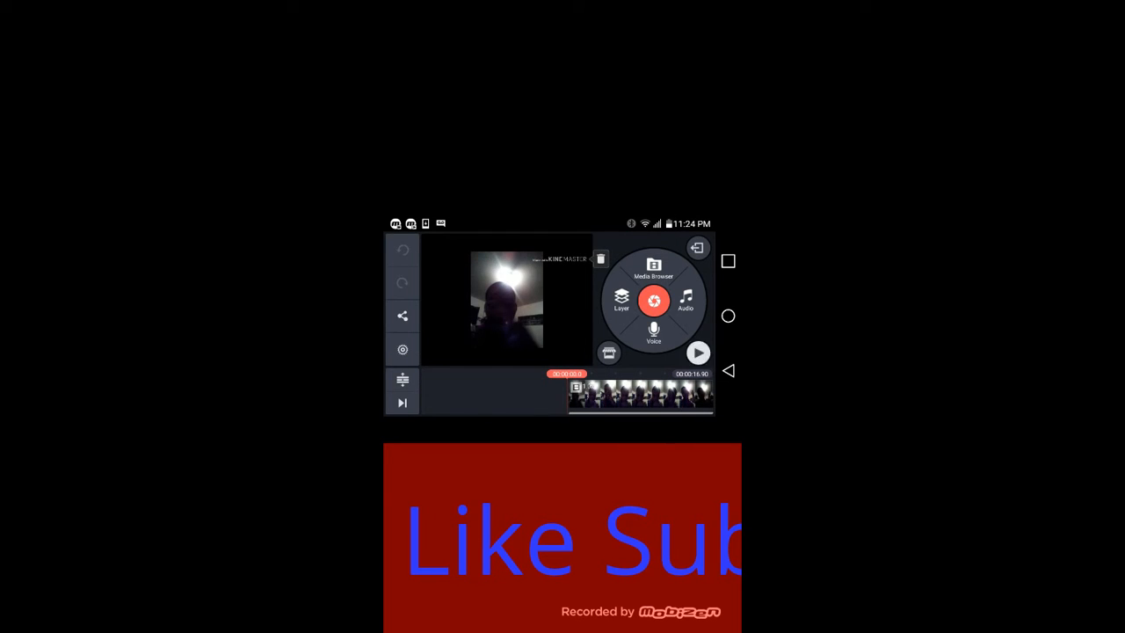
{"action": "left_click", "coordinate": [698, 351]}
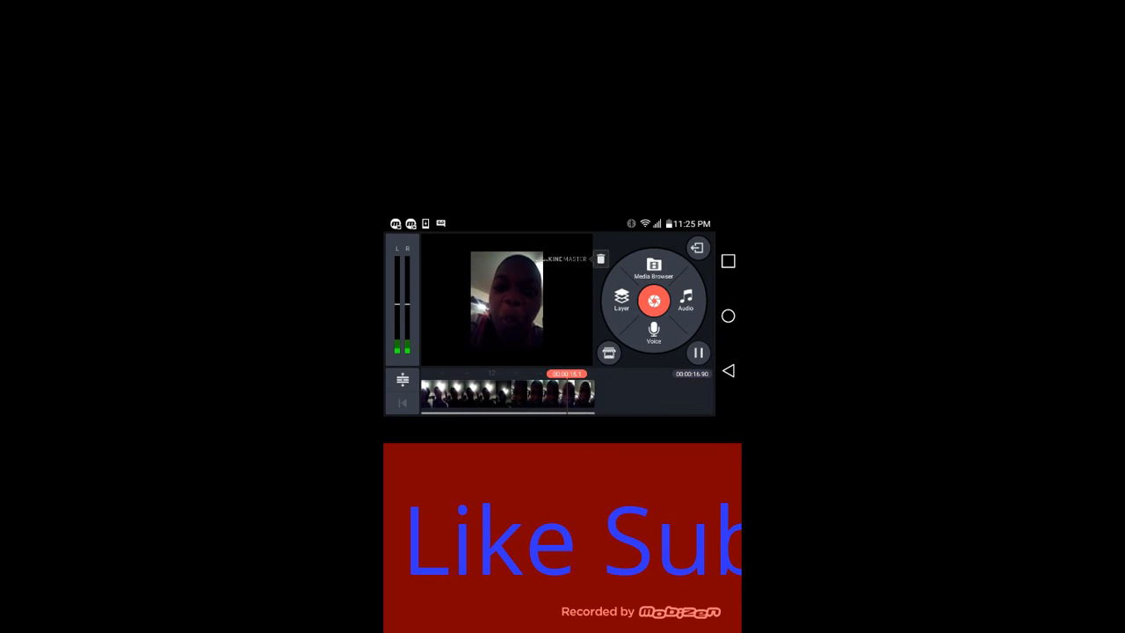
{"action": "left_click", "coordinate": [698, 352]}
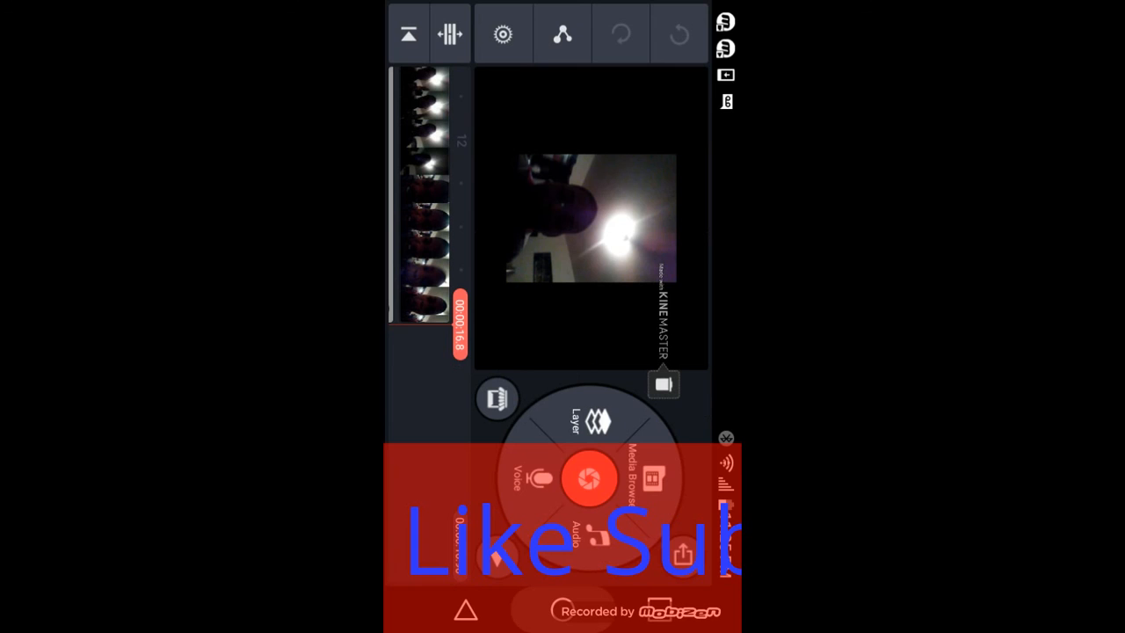
- Leave KineMaster for the phone's home screen
{"action": "key", "text": "HOME"}
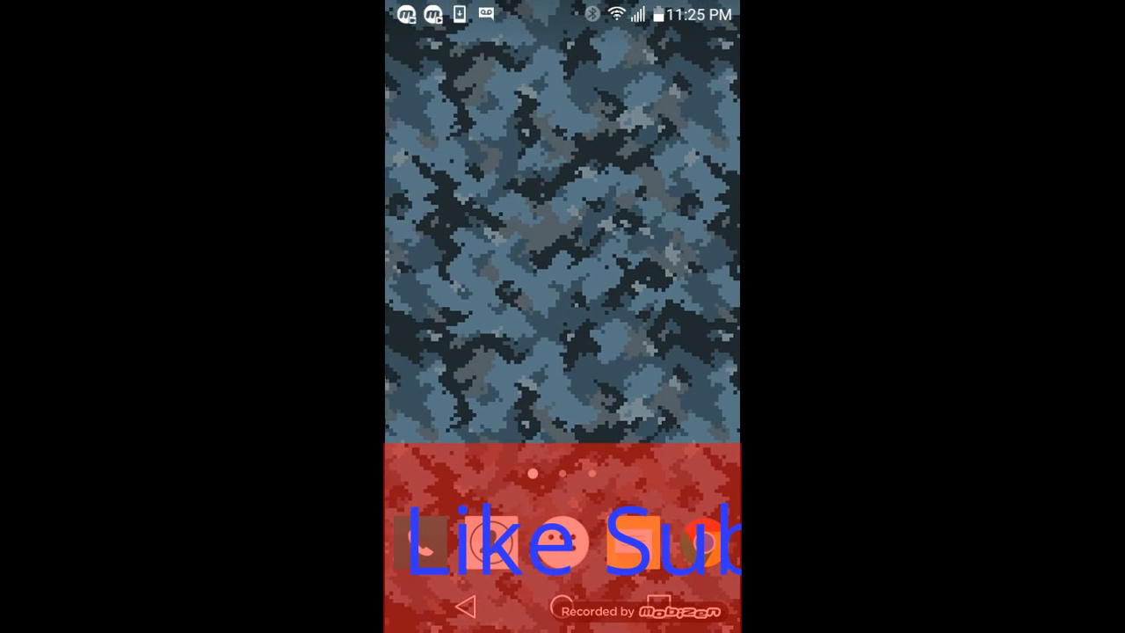